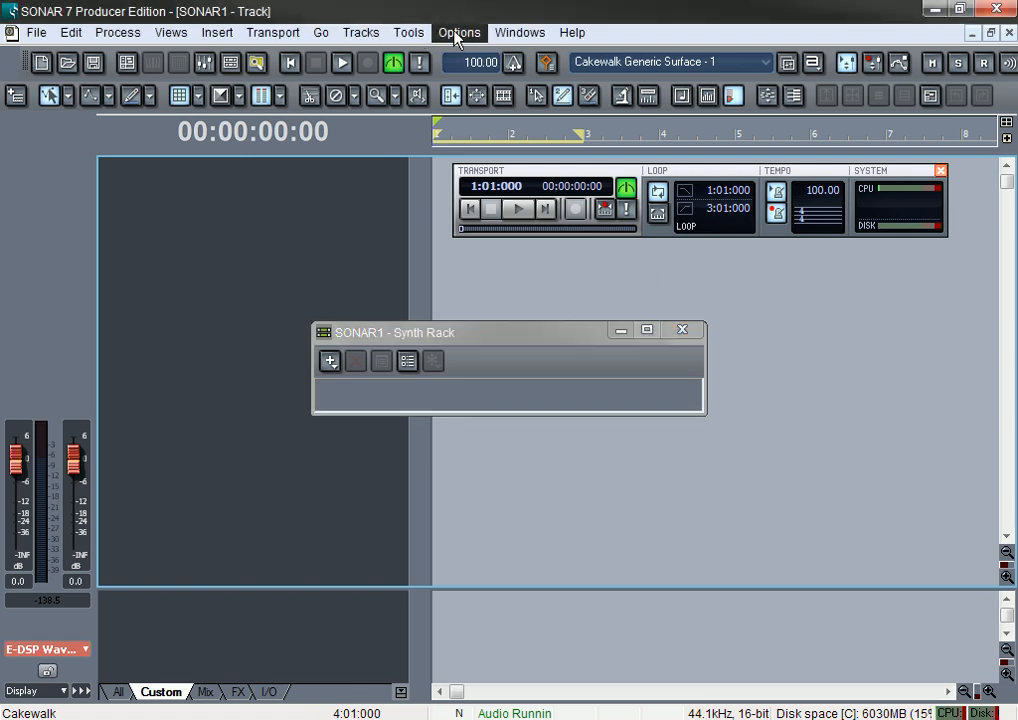
Step: Bring up the Project Options dialog from the Options menu
click(458, 32)
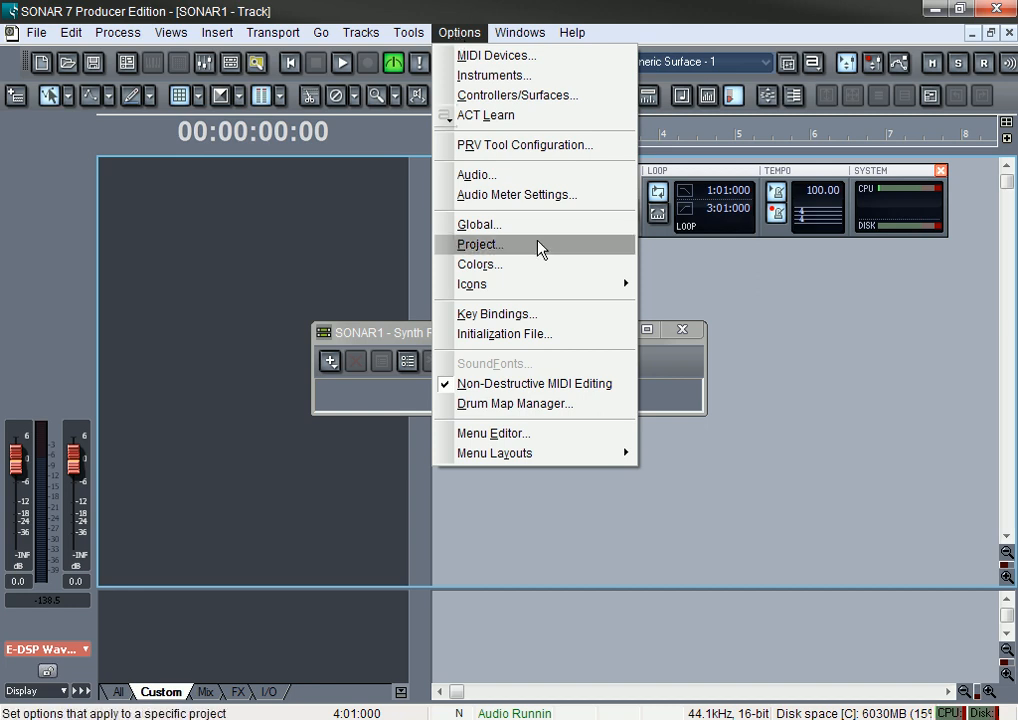
click(480, 244)
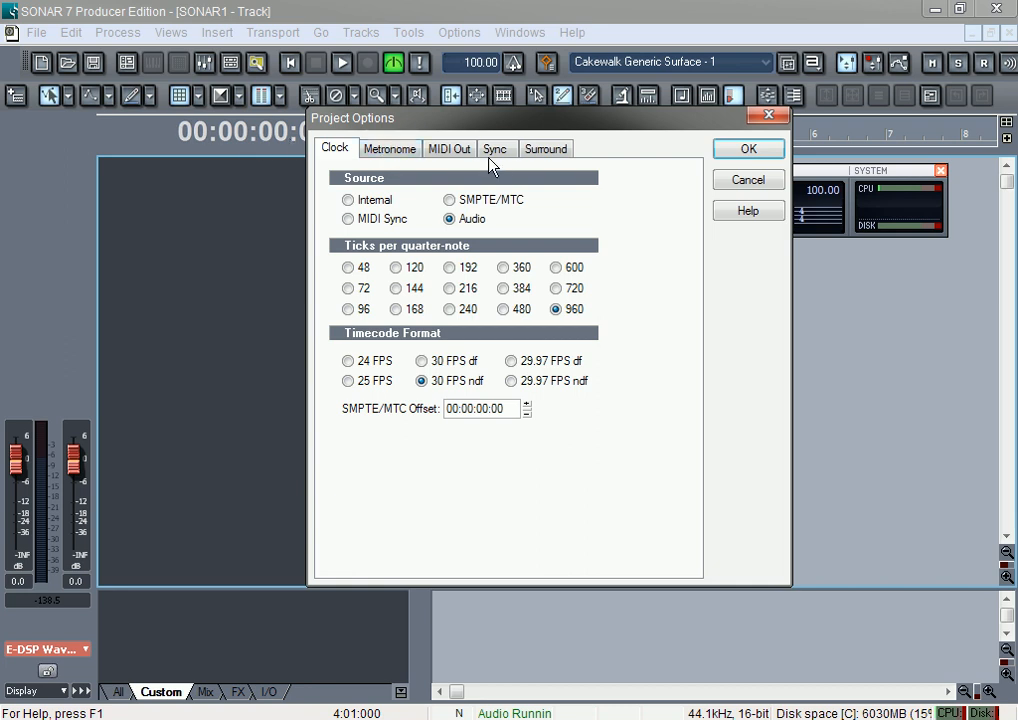
mouse_move(388, 148)
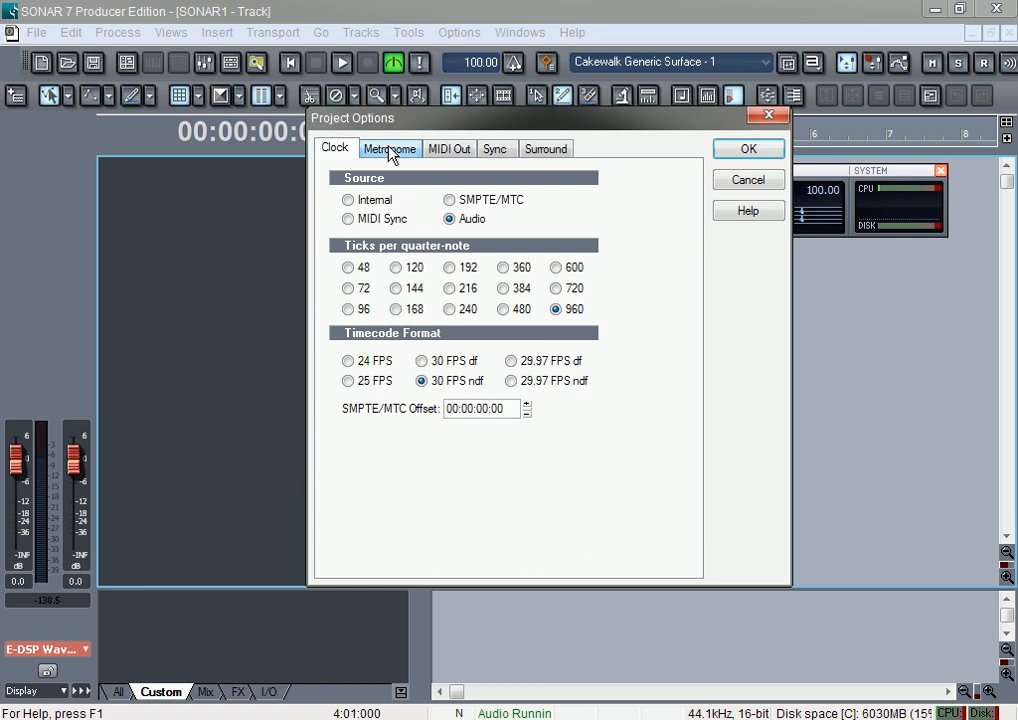
Step: Show the Metronome settings page of Project Options
click(388, 148)
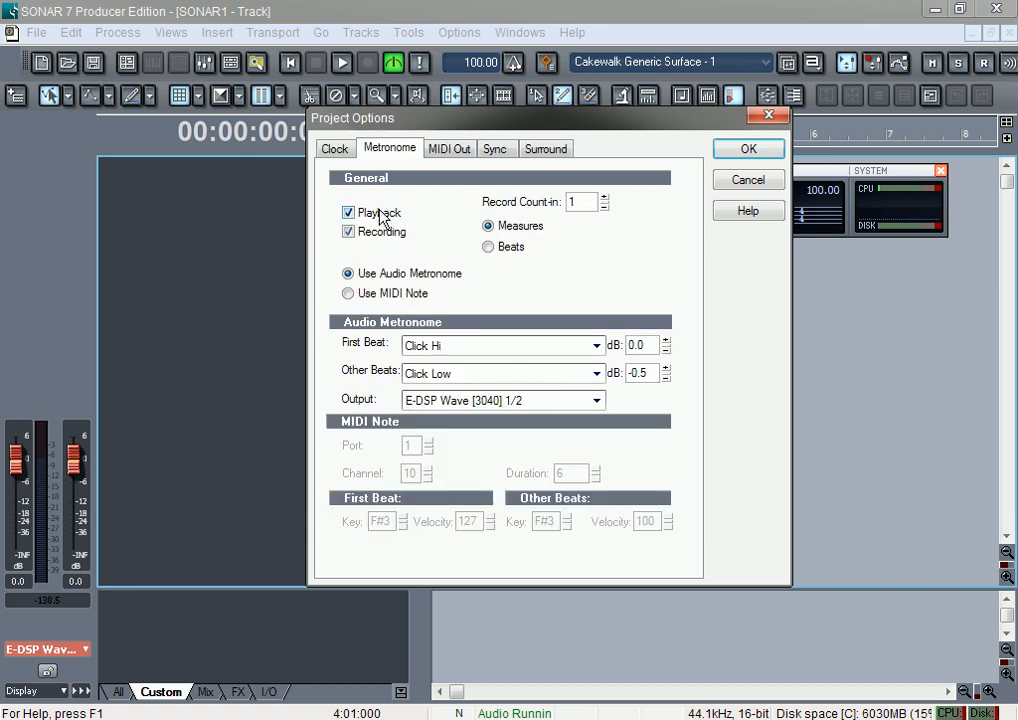
mouse_move(488, 224)
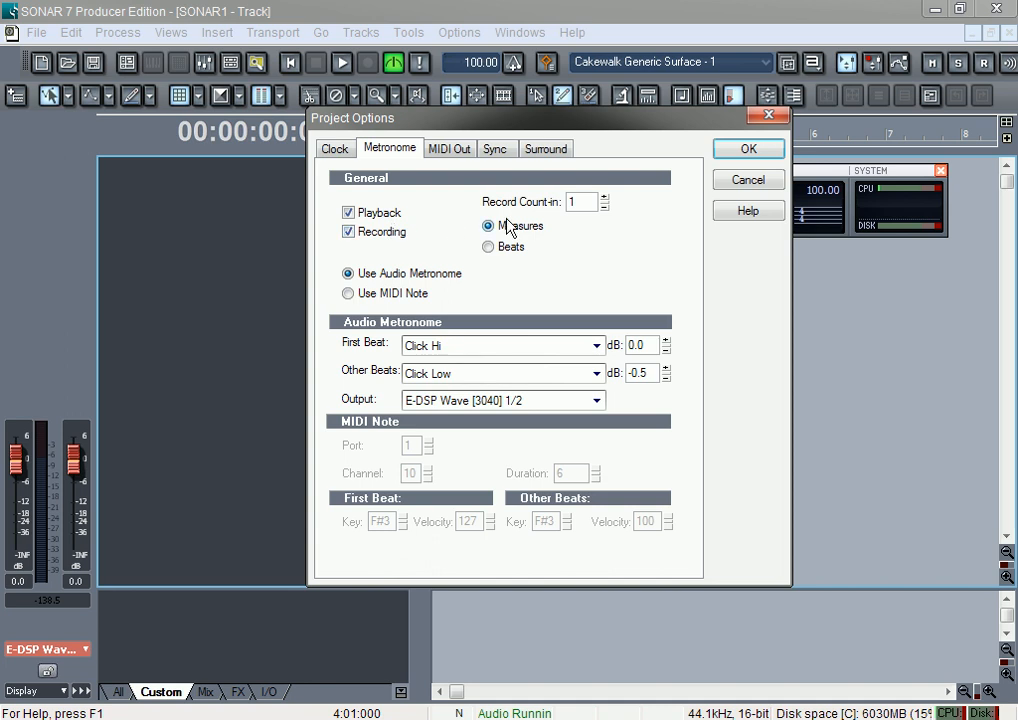
mouse_move(500, 262)
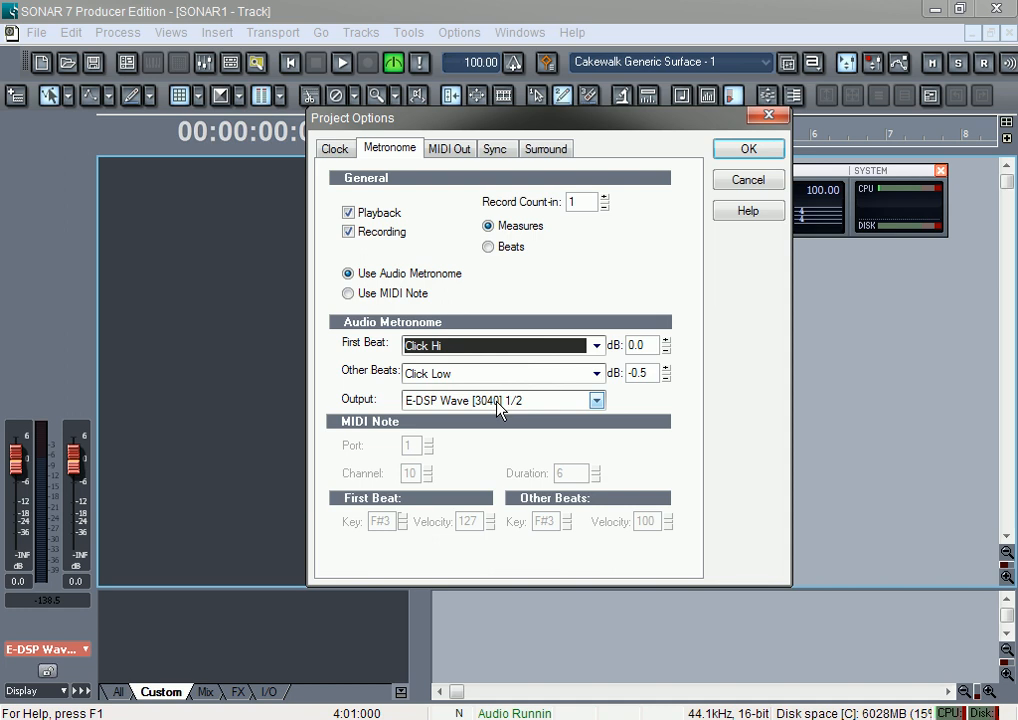
mouse_move(488, 276)
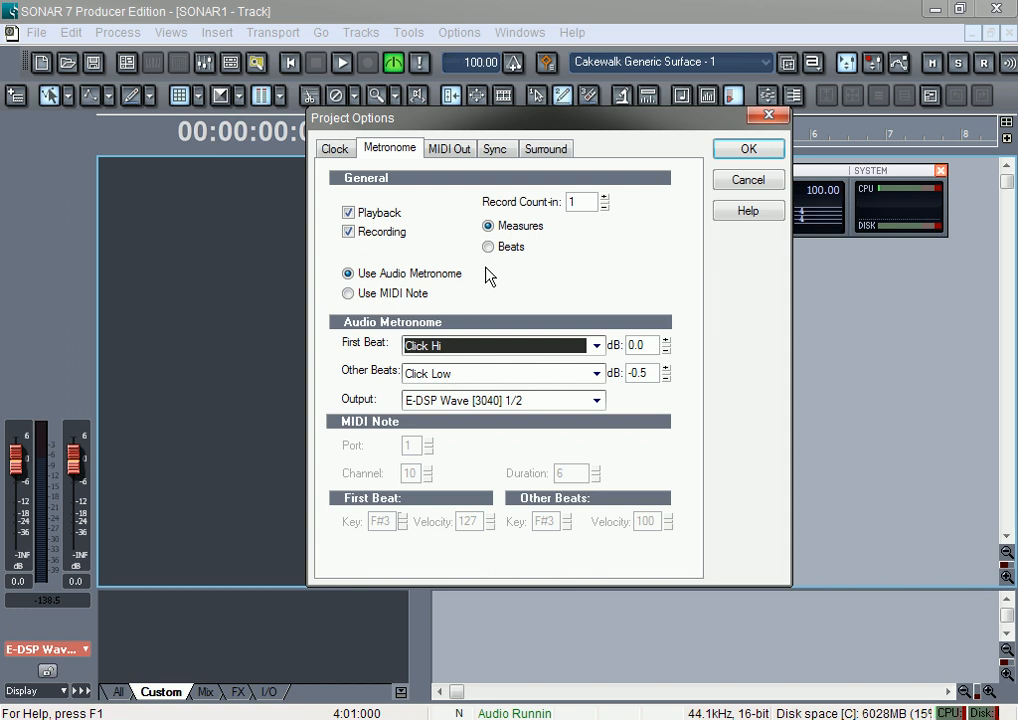
mouse_move(584, 114)
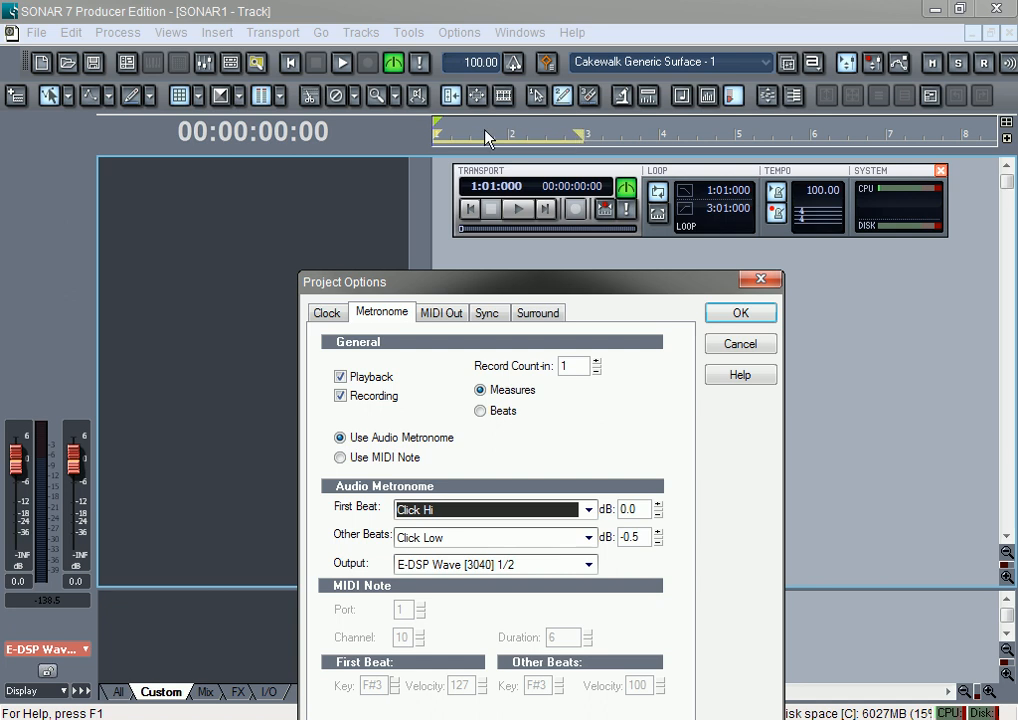
mouse_move(544, 134)
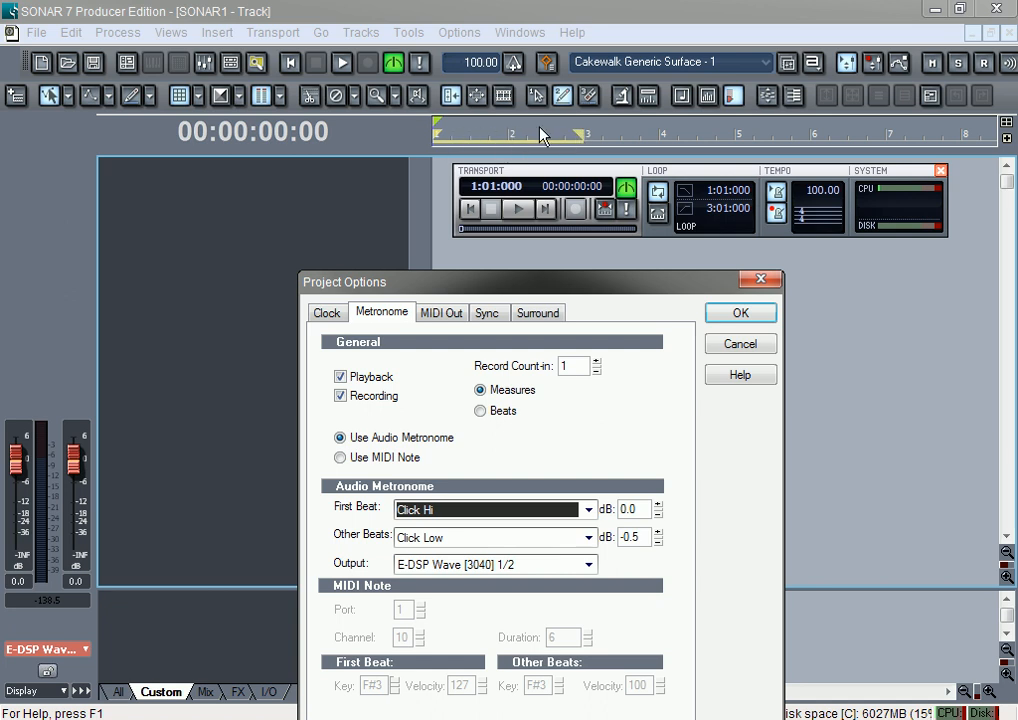
mouse_move(548, 144)
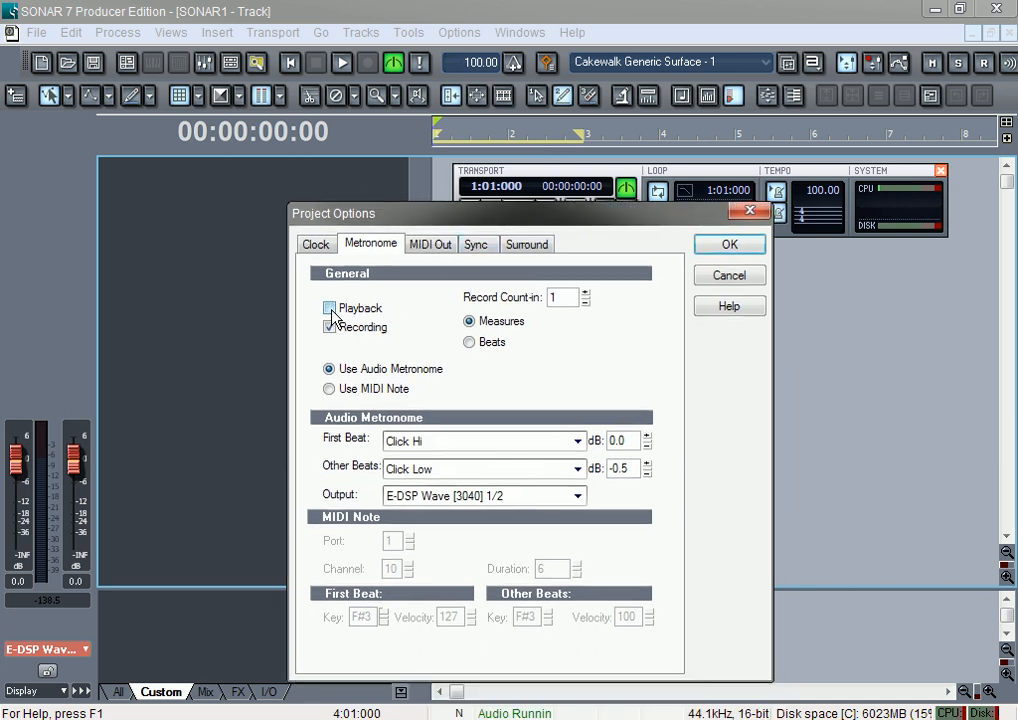
Step: Turn off the metronome click during playback, keeping it on while recording
click(328, 308)
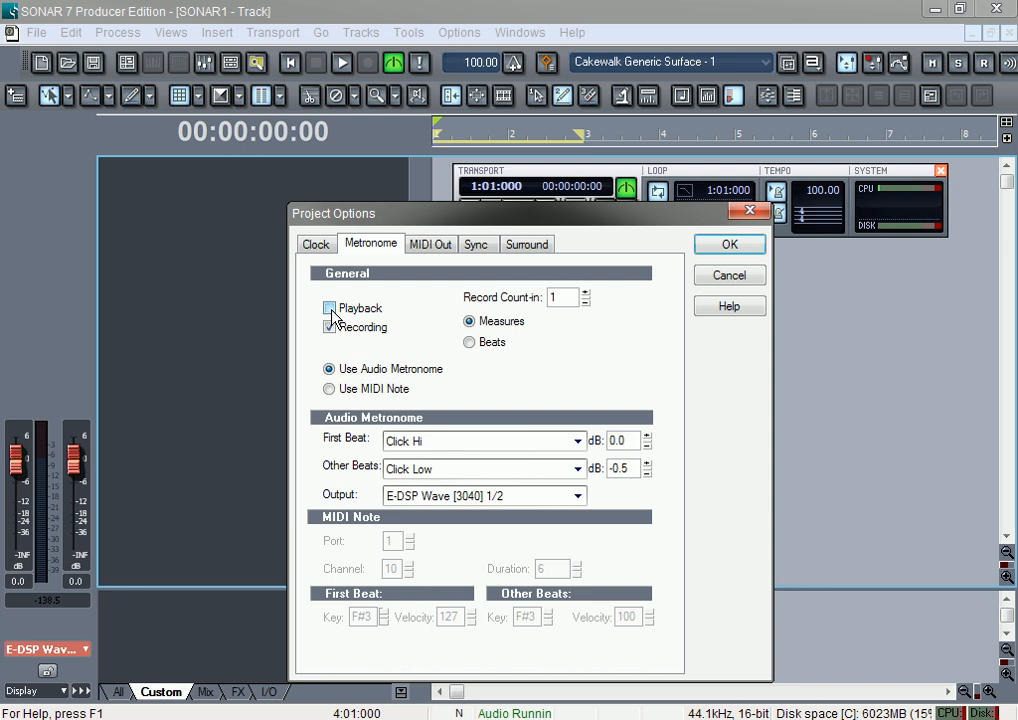
click(328, 328)
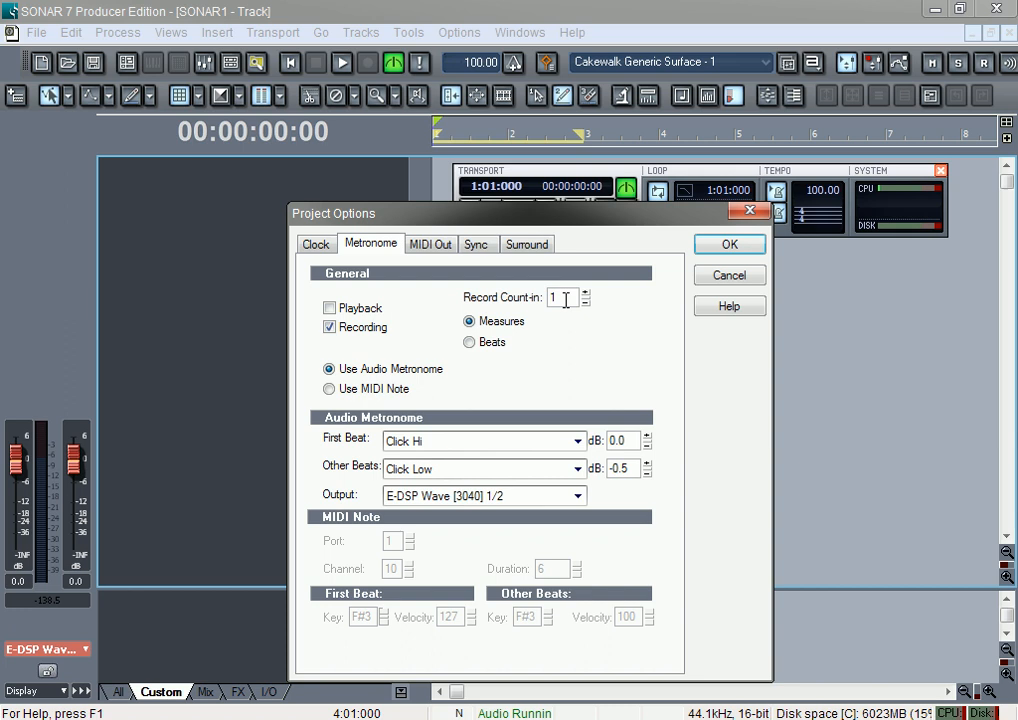
mouse_move(586, 348)
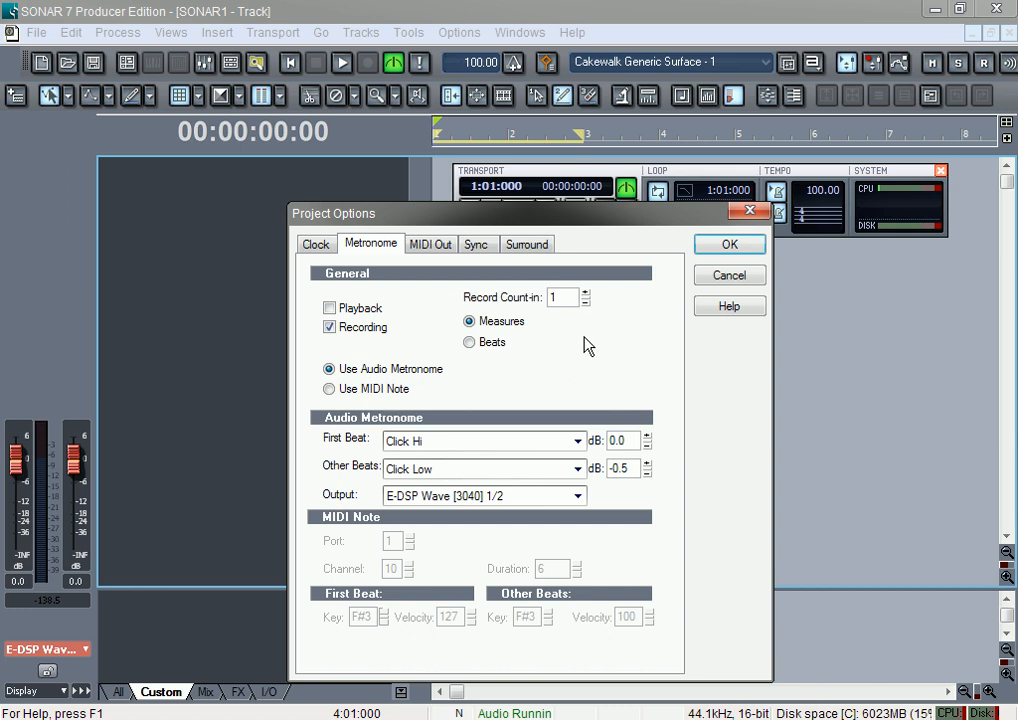
mouse_move(598, 328)
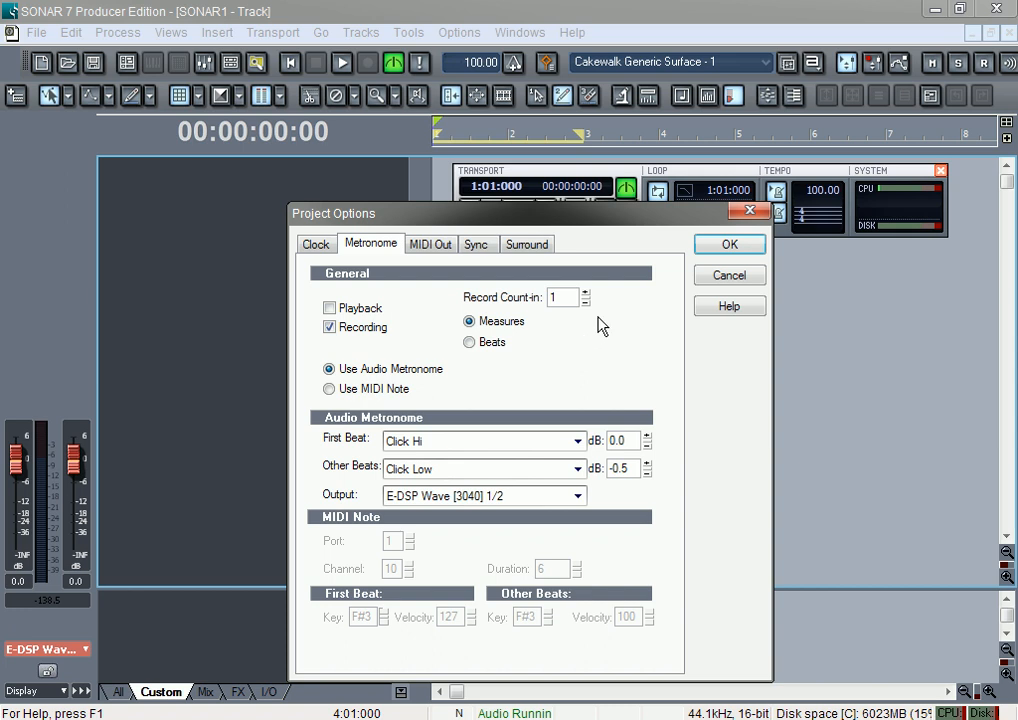
click(584, 292)
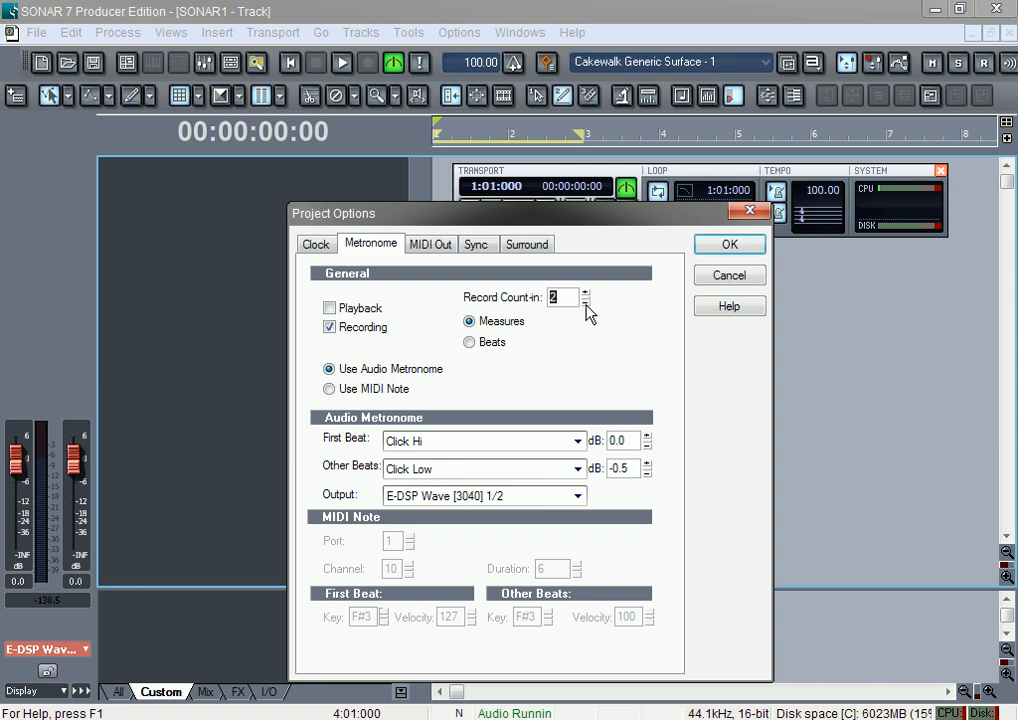
click(584, 300)
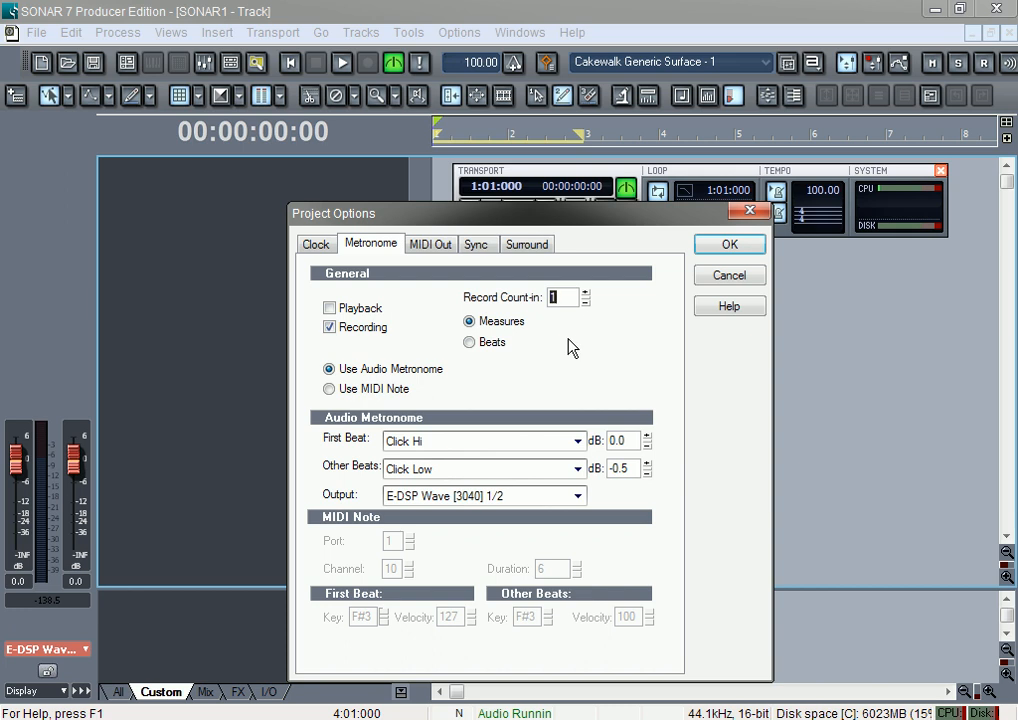
mouse_move(572, 330)
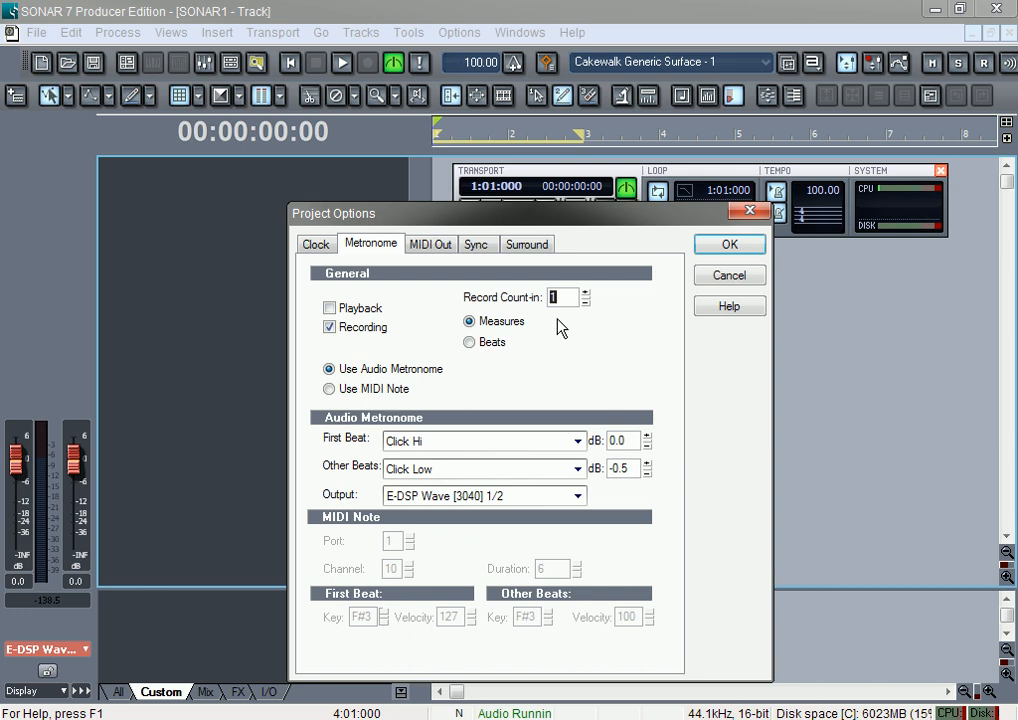
mouse_move(508, 336)
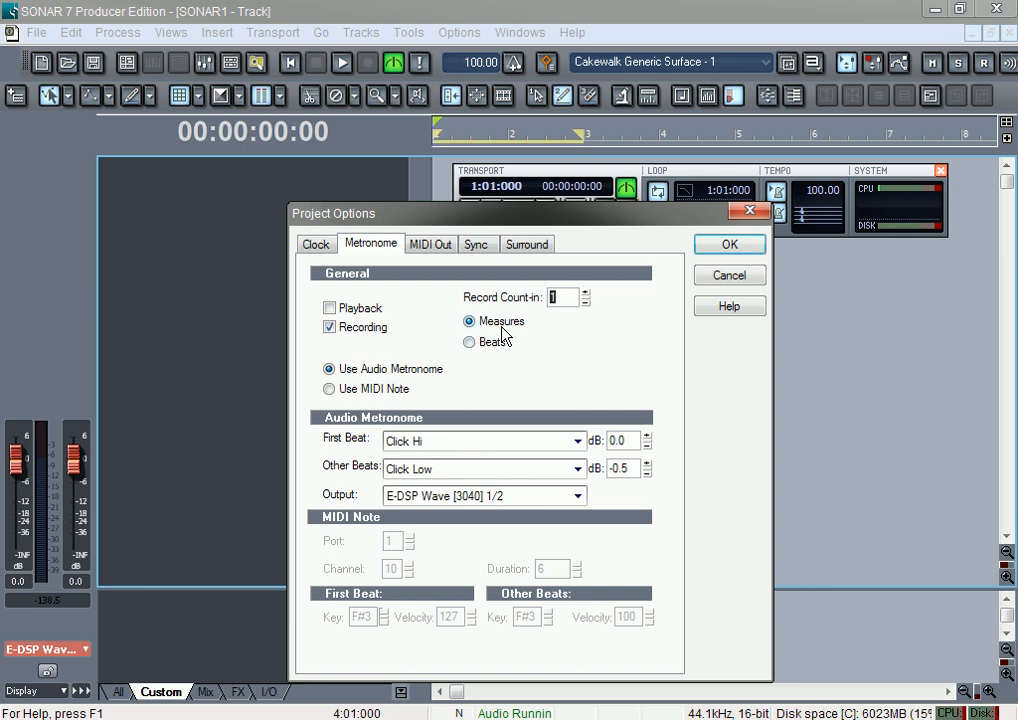
click(468, 340)
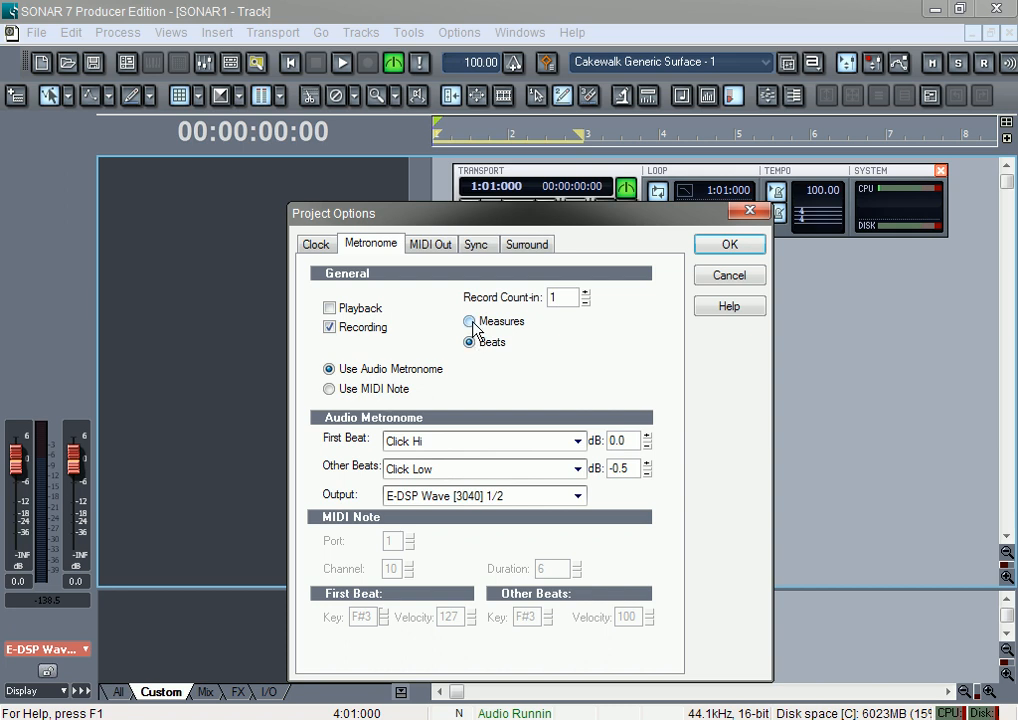
click(468, 320)
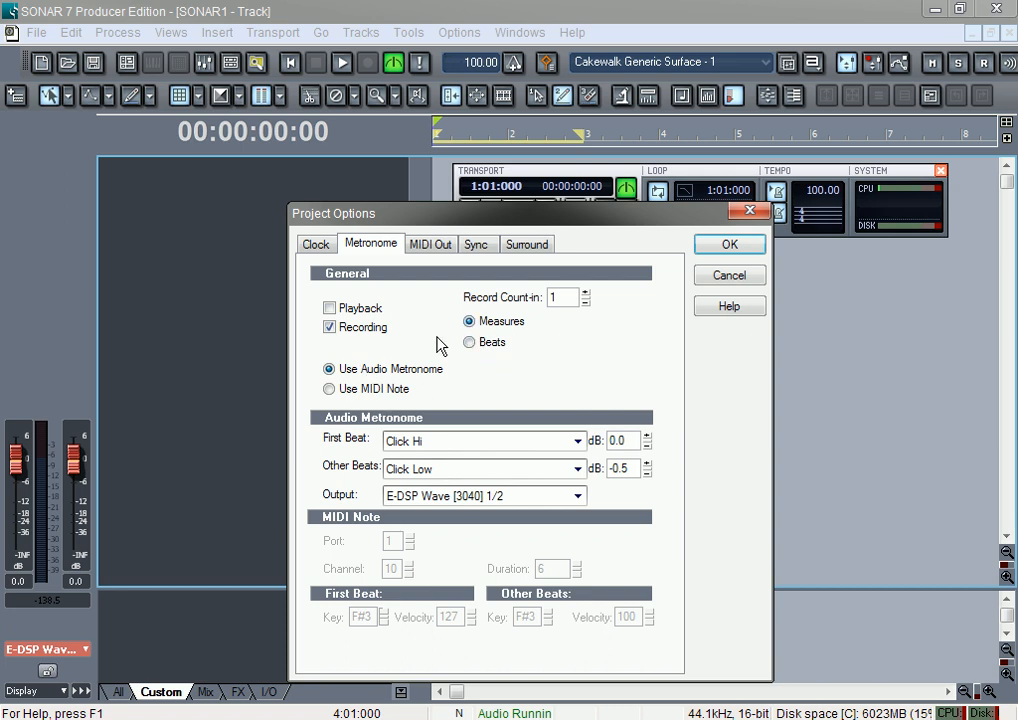
mouse_move(480, 340)
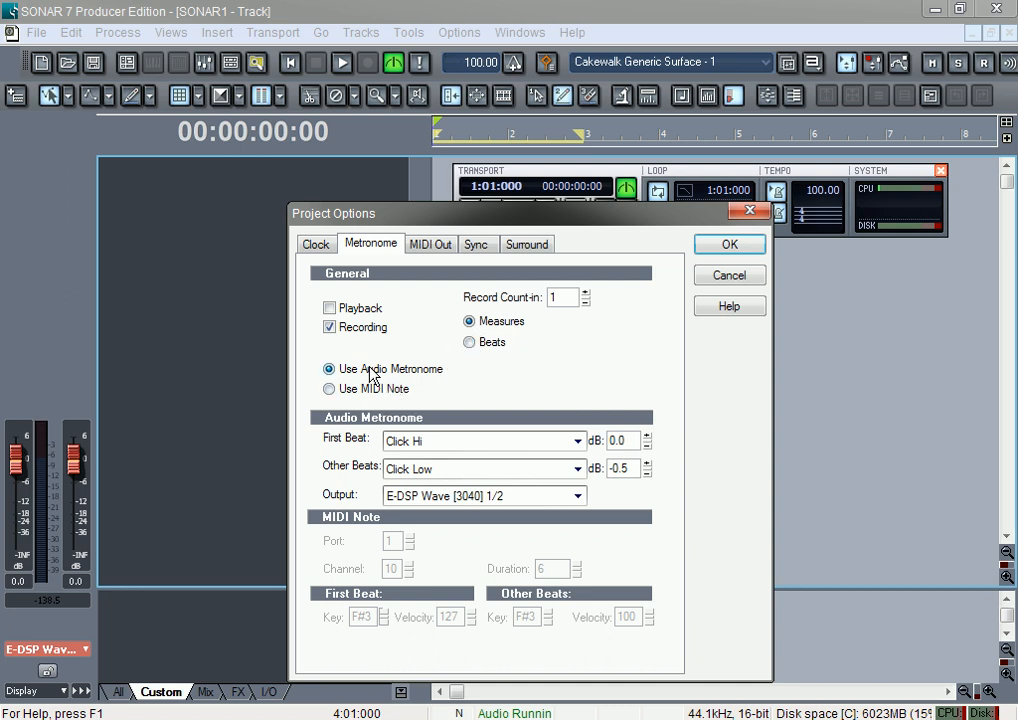
mouse_move(360, 380)
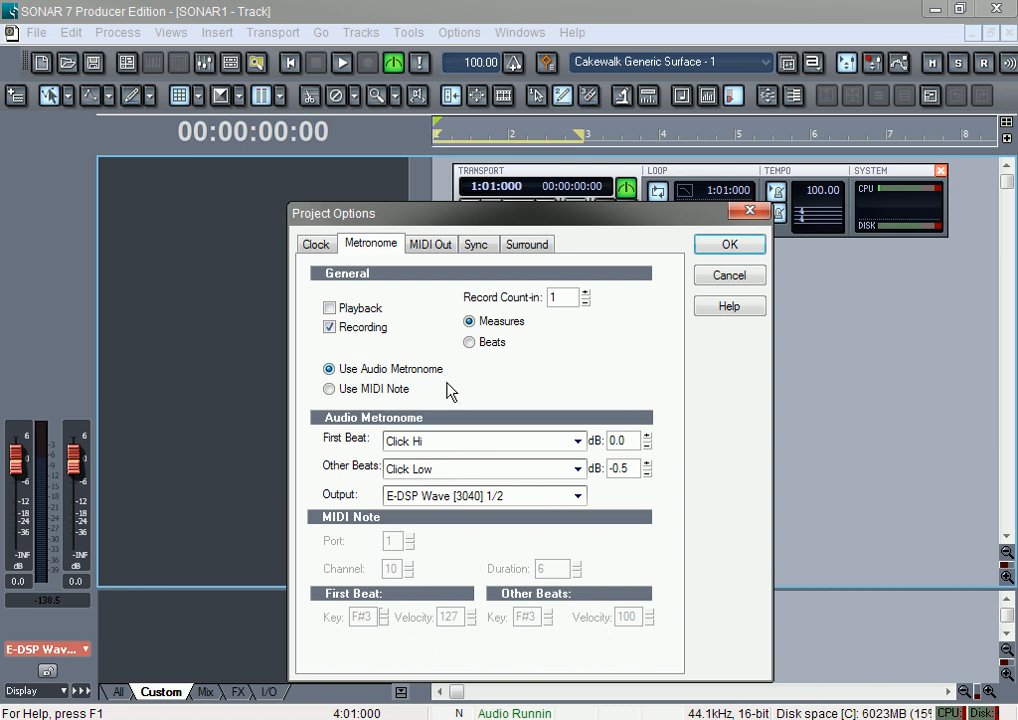
mouse_move(410, 382)
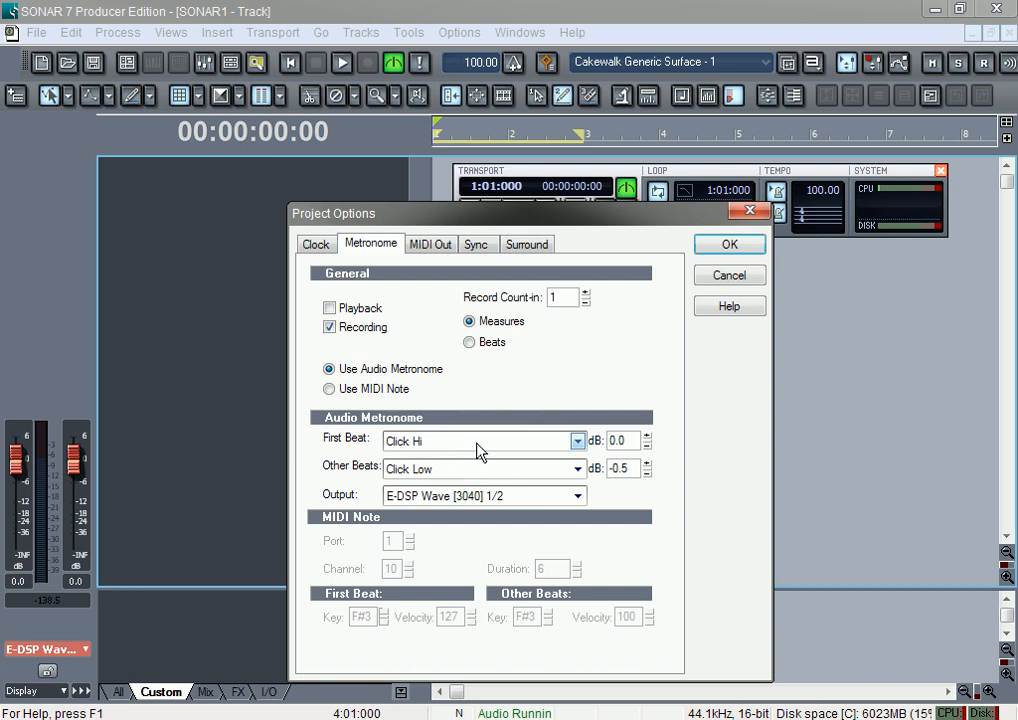
click(576, 440)
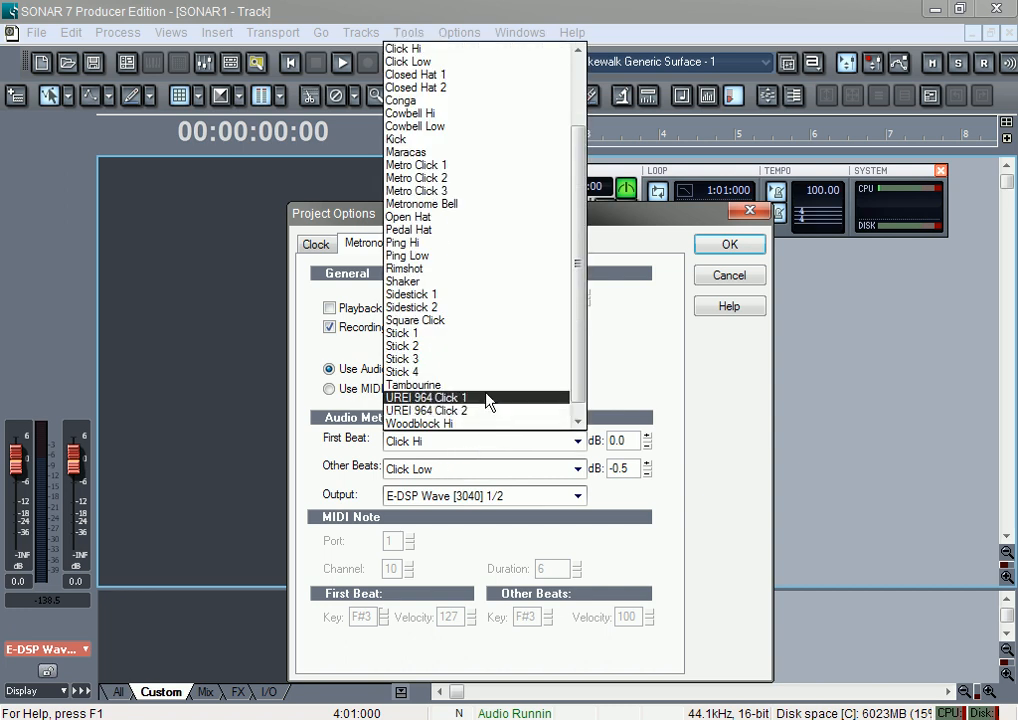
mouse_move(490, 390)
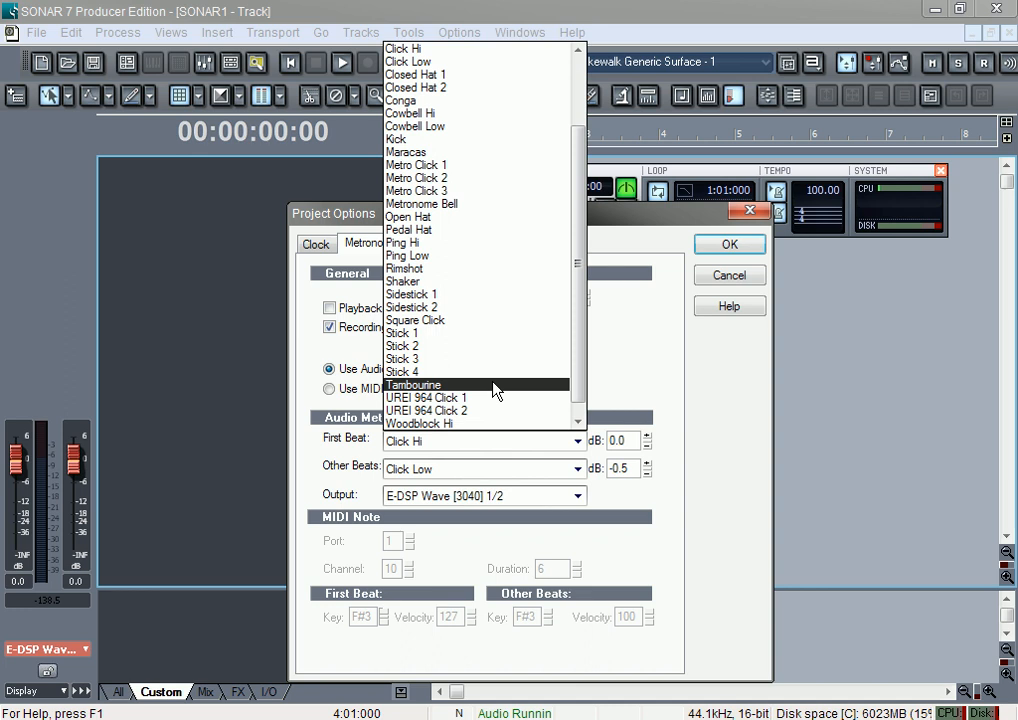
mouse_move(492, 276)
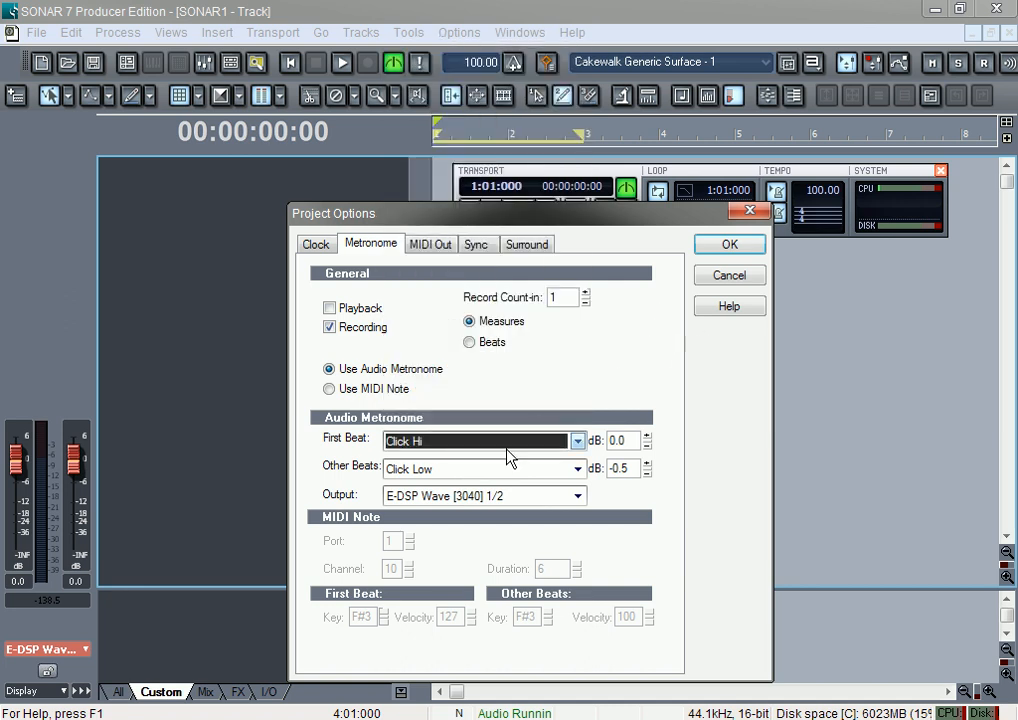
mouse_move(464, 448)
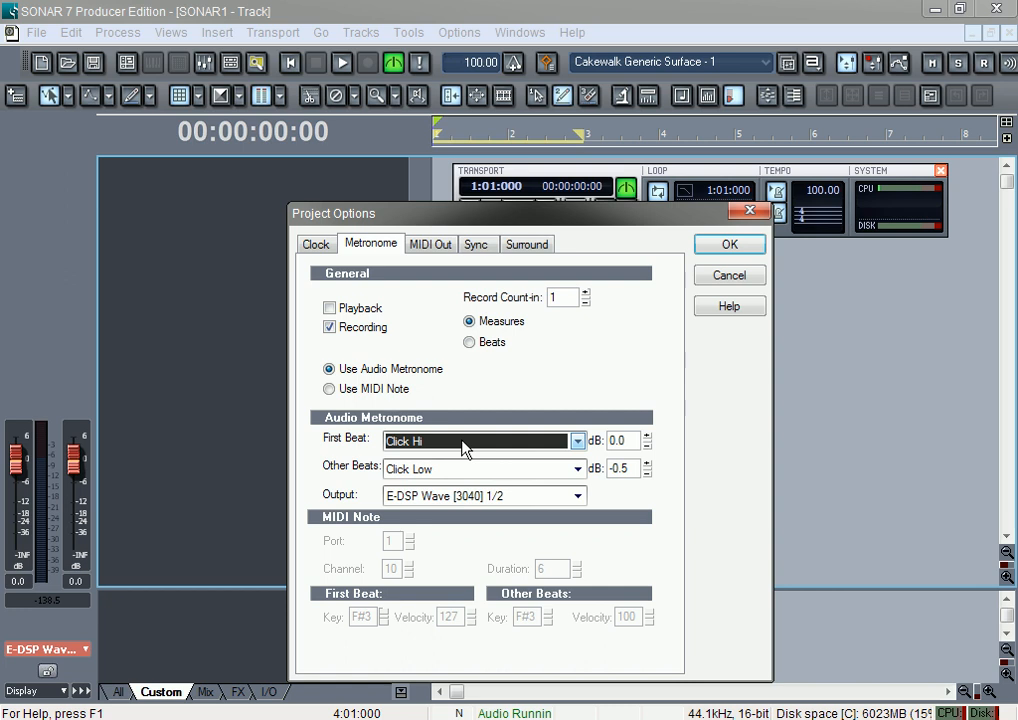
mouse_move(504, 460)
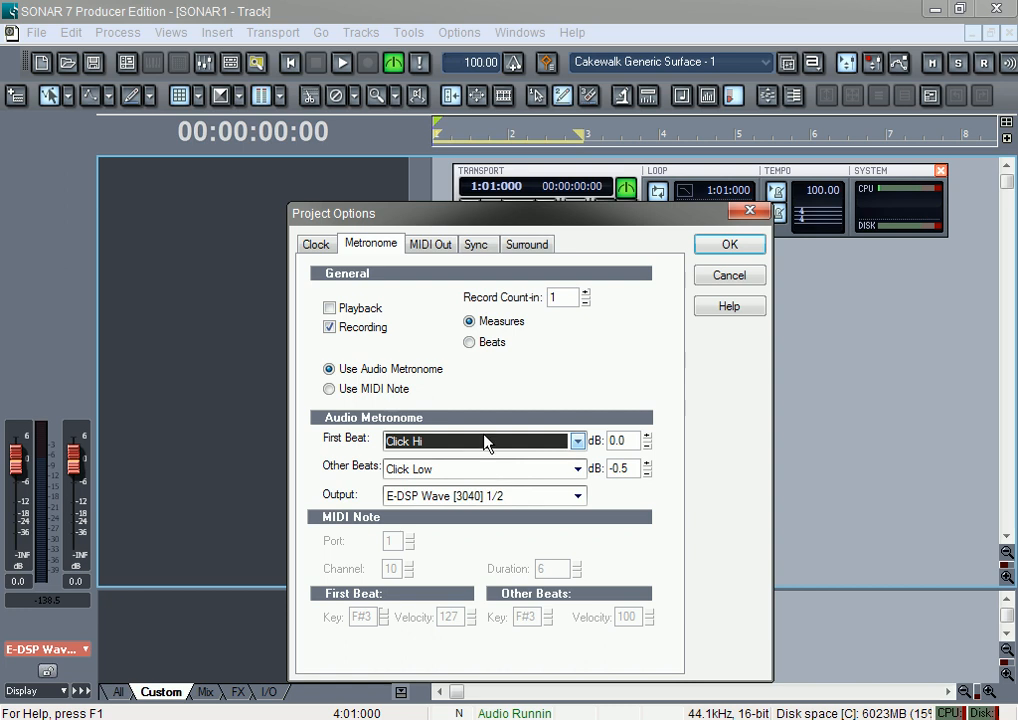
mouse_move(472, 480)
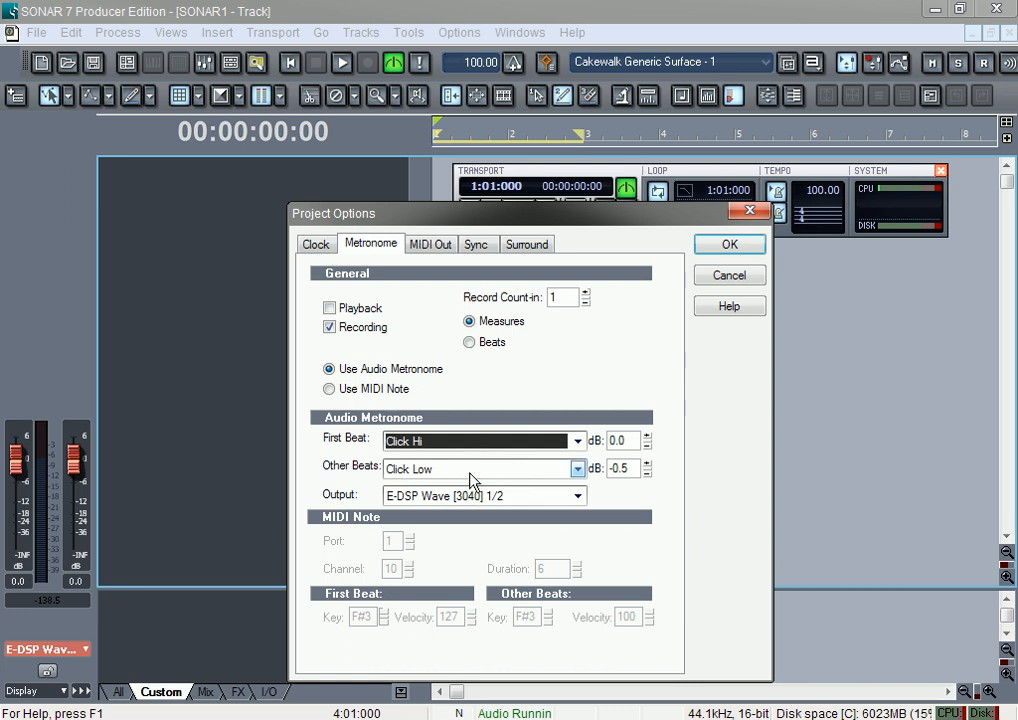
click(576, 440)
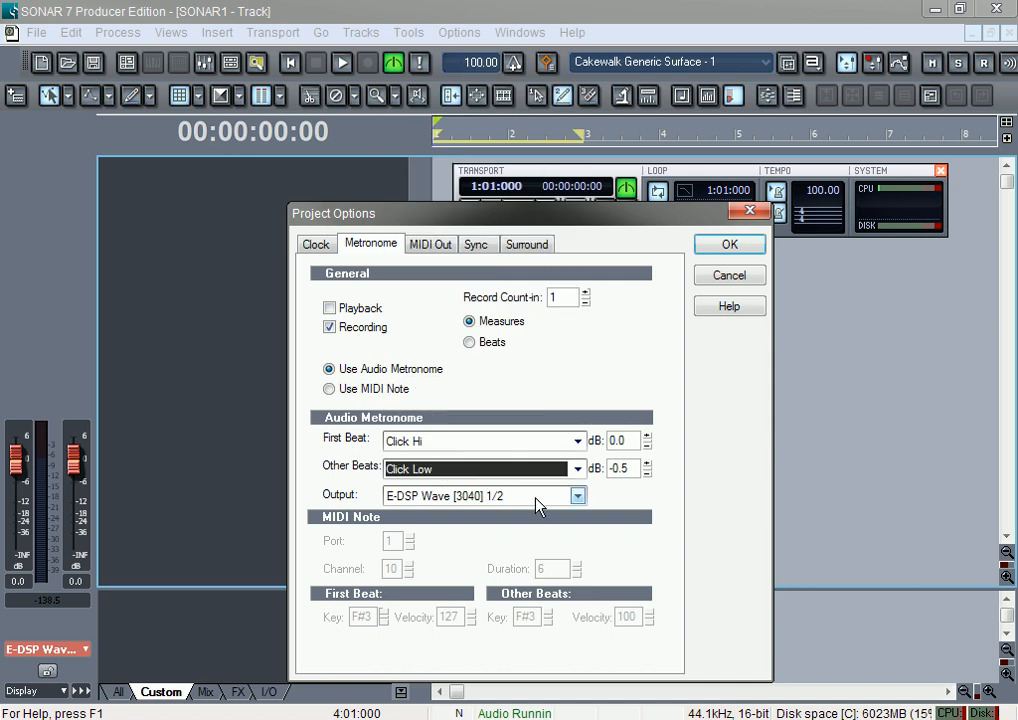
click(576, 496)
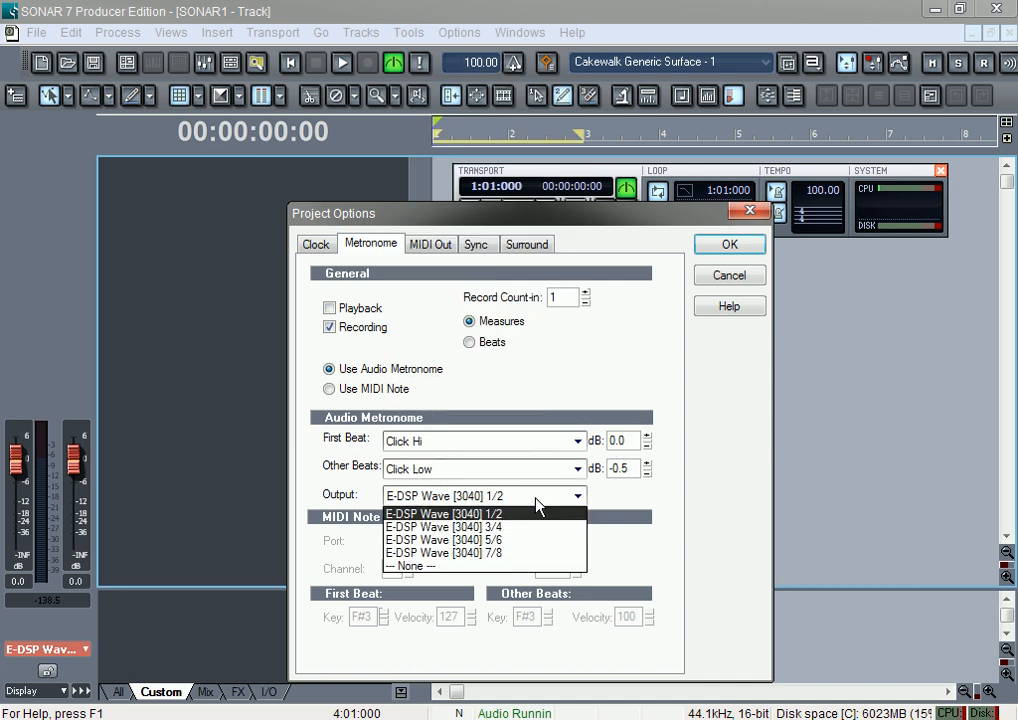
mouse_move(530, 552)
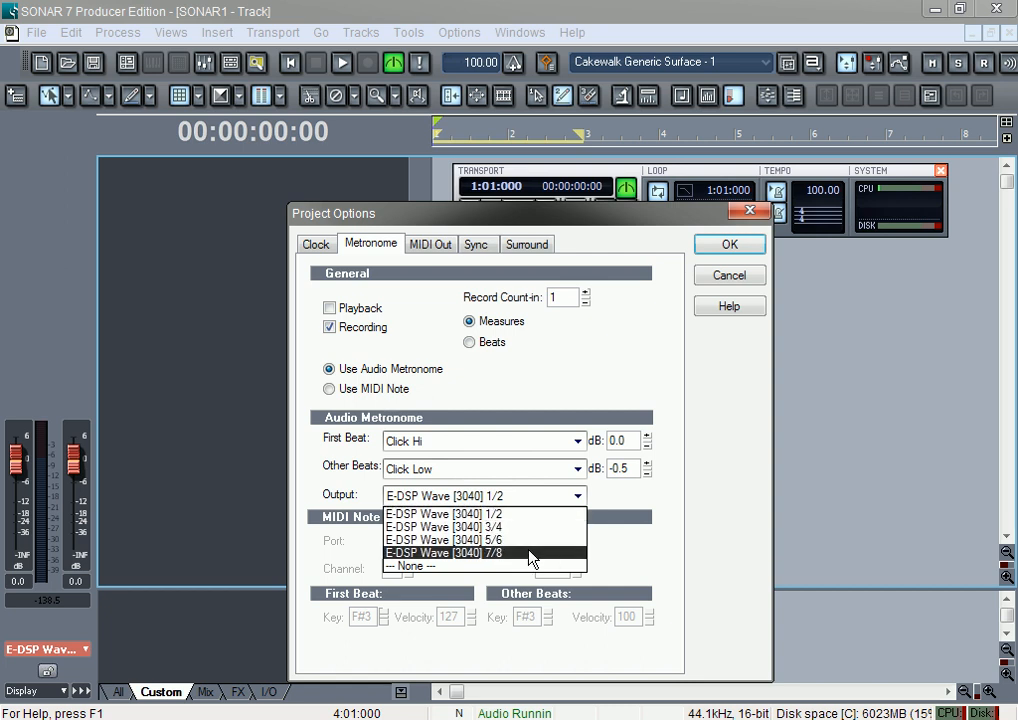
click(444, 514)
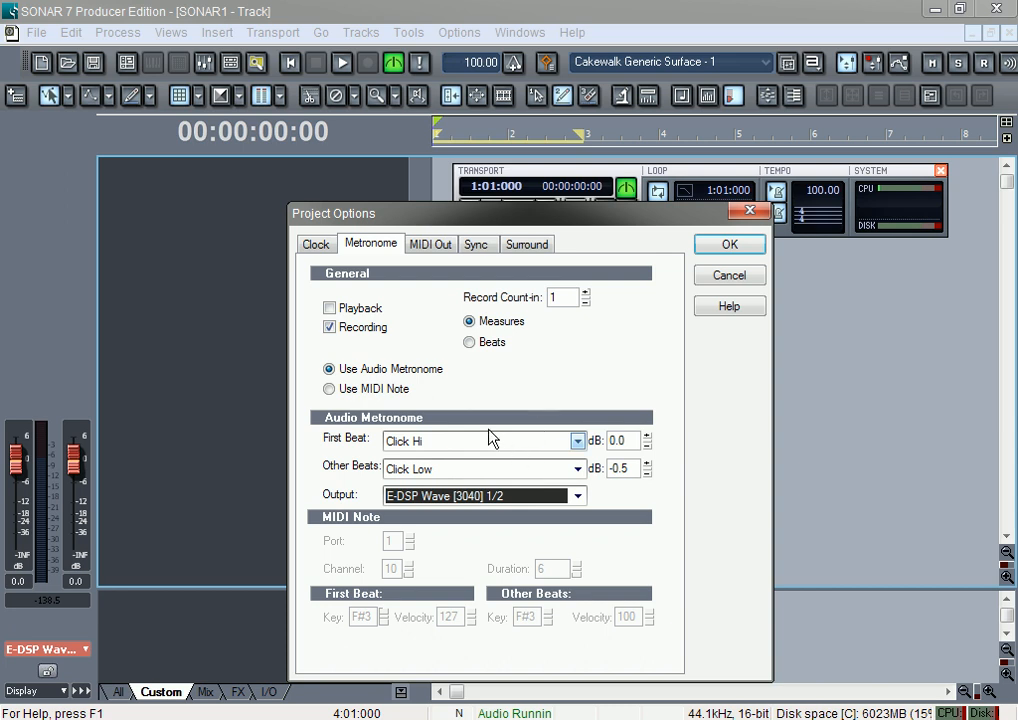
Step: Switch the metronome to Use MIDI Note instead of the audio click
click(328, 388)
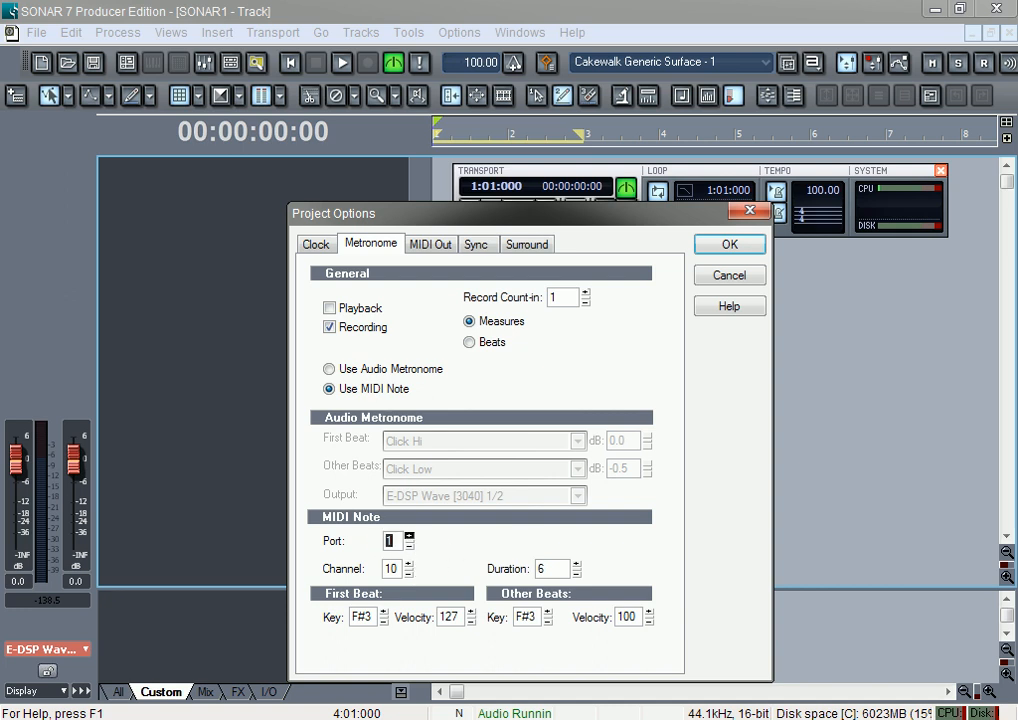
mouse_move(424, 552)
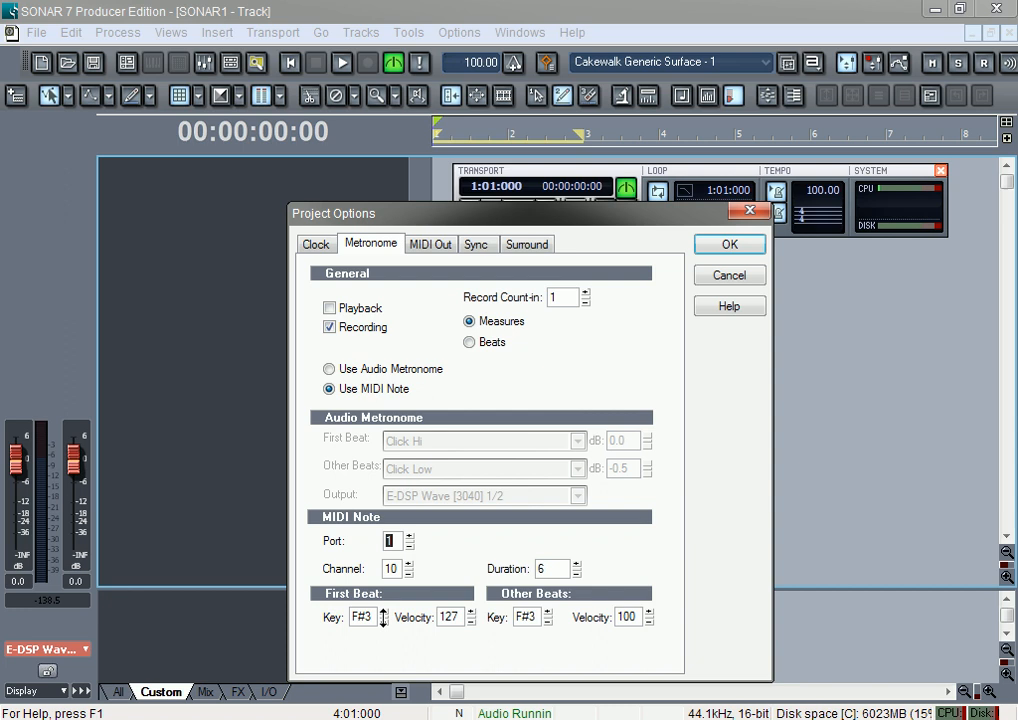
mouse_move(660, 652)
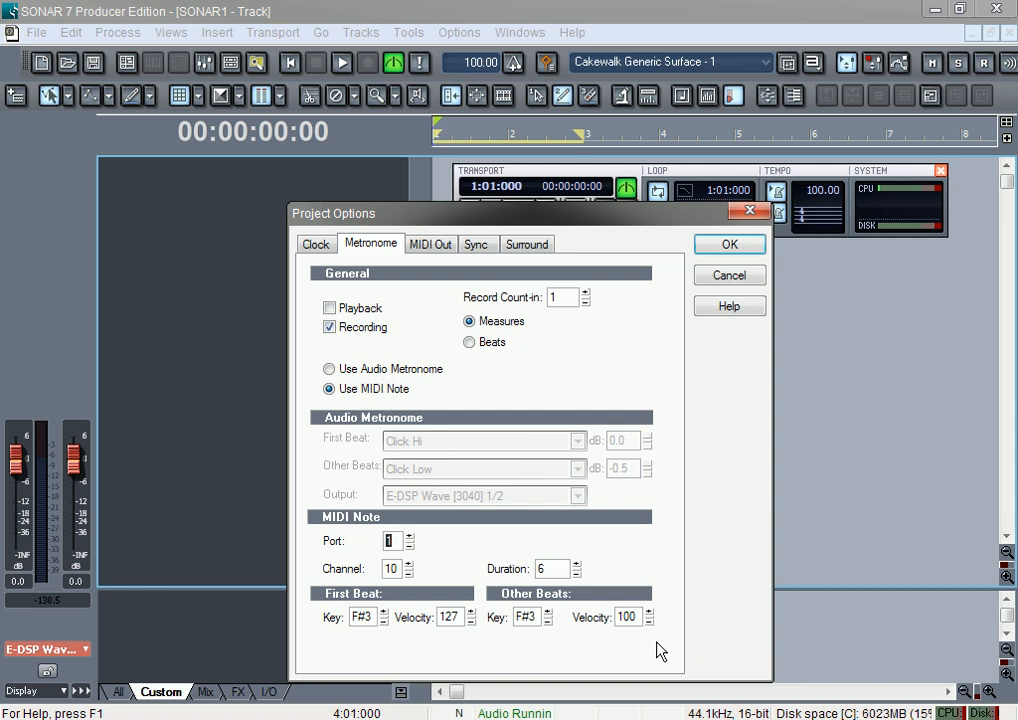
mouse_move(388, 620)
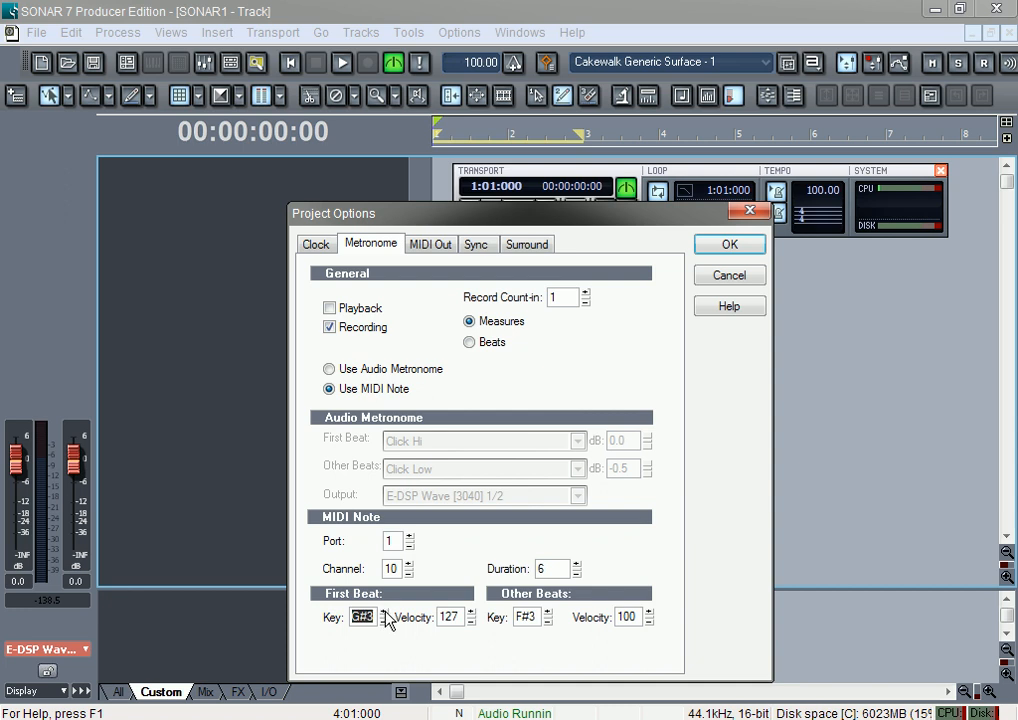
click(372, 620)
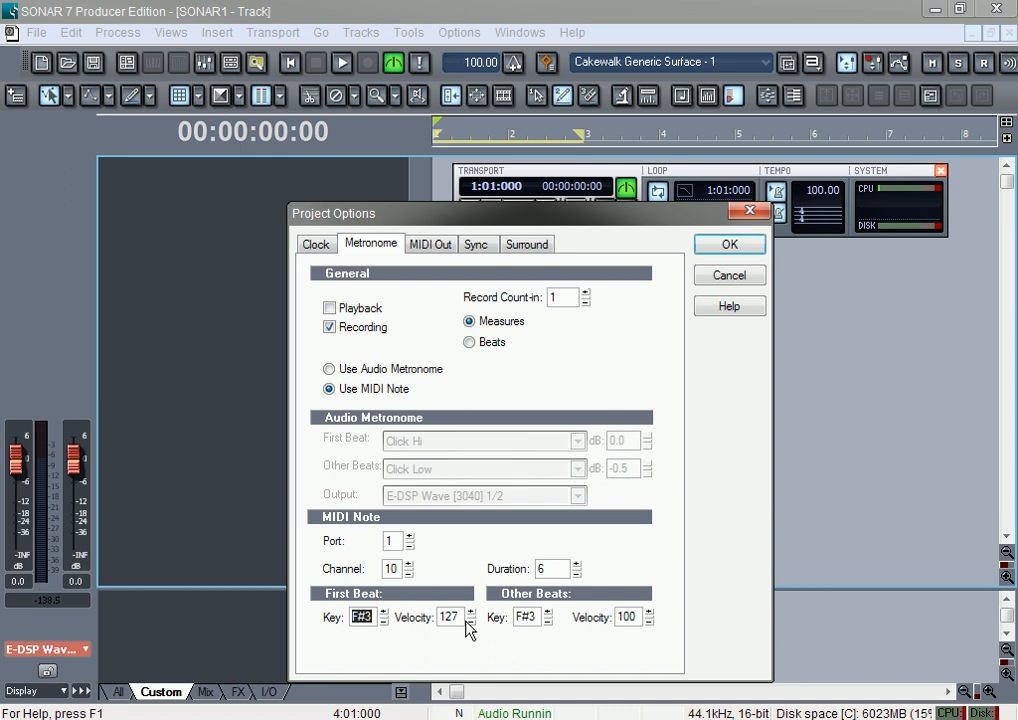
mouse_move(344, 368)
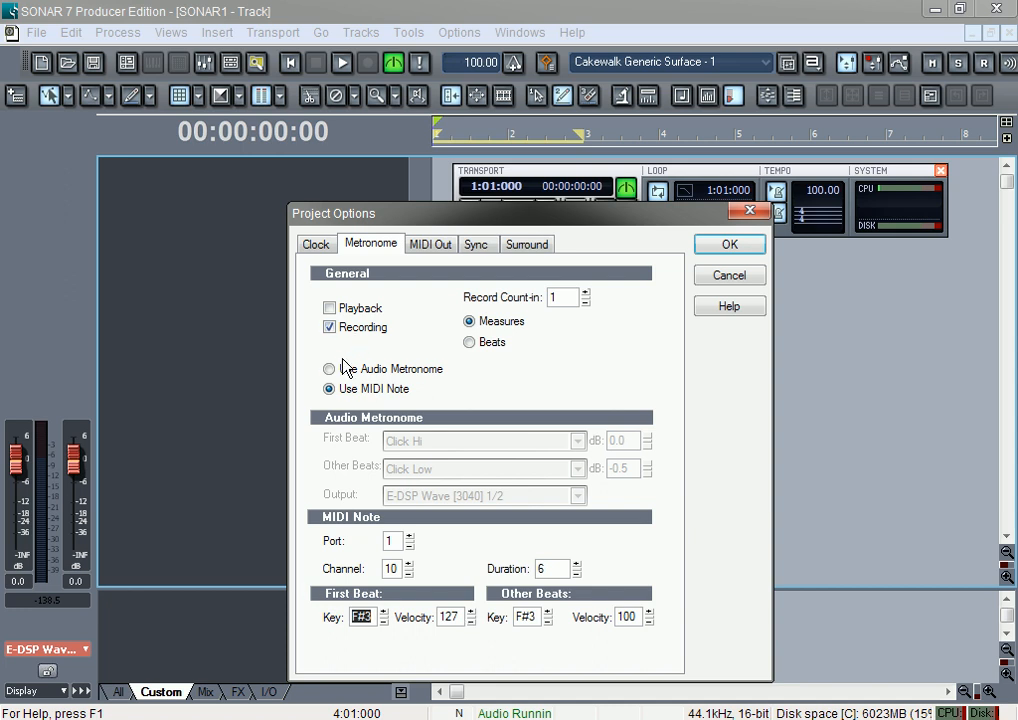
Step: Switch the metronome back to Use Audio Metronome with Click Hi/Low sounds
click(328, 368)
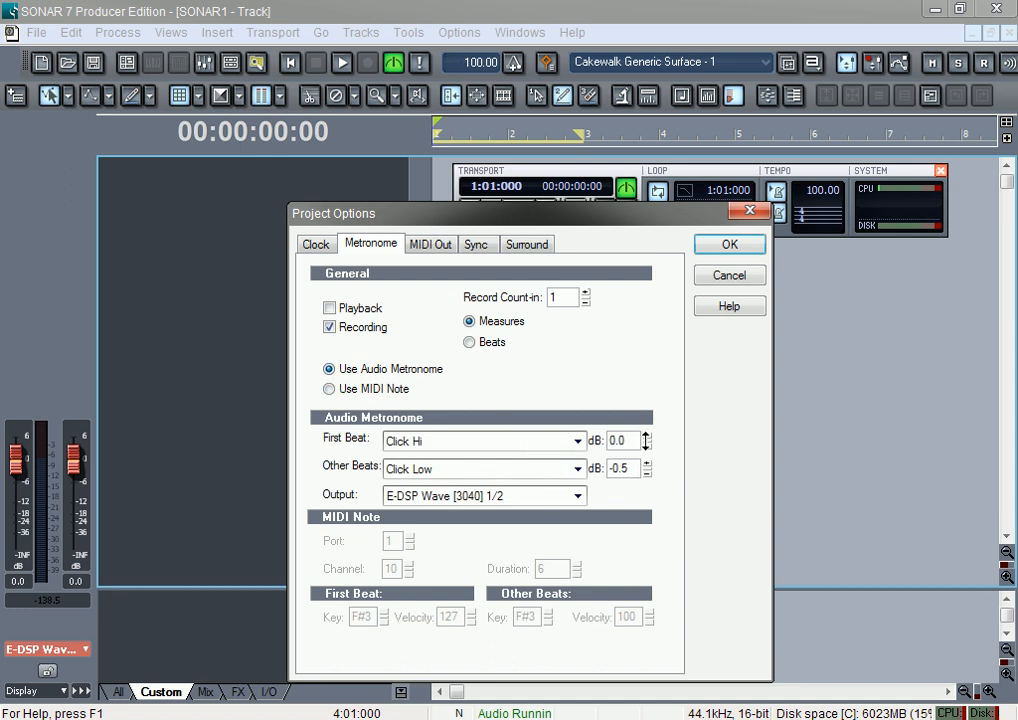
mouse_move(644, 468)
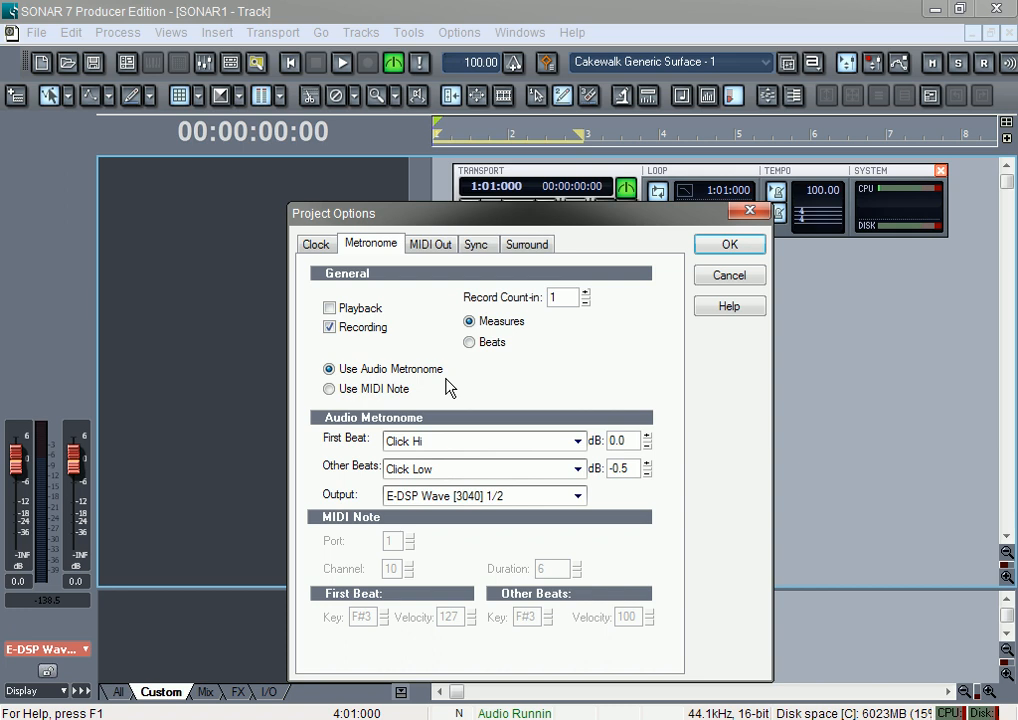
mouse_move(728, 244)
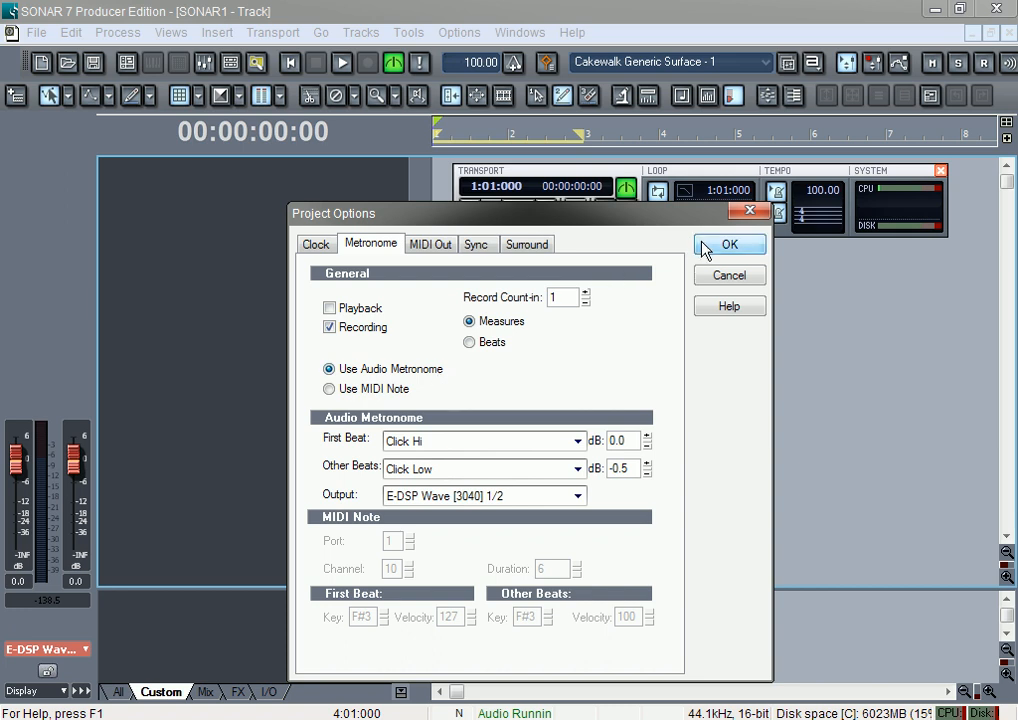